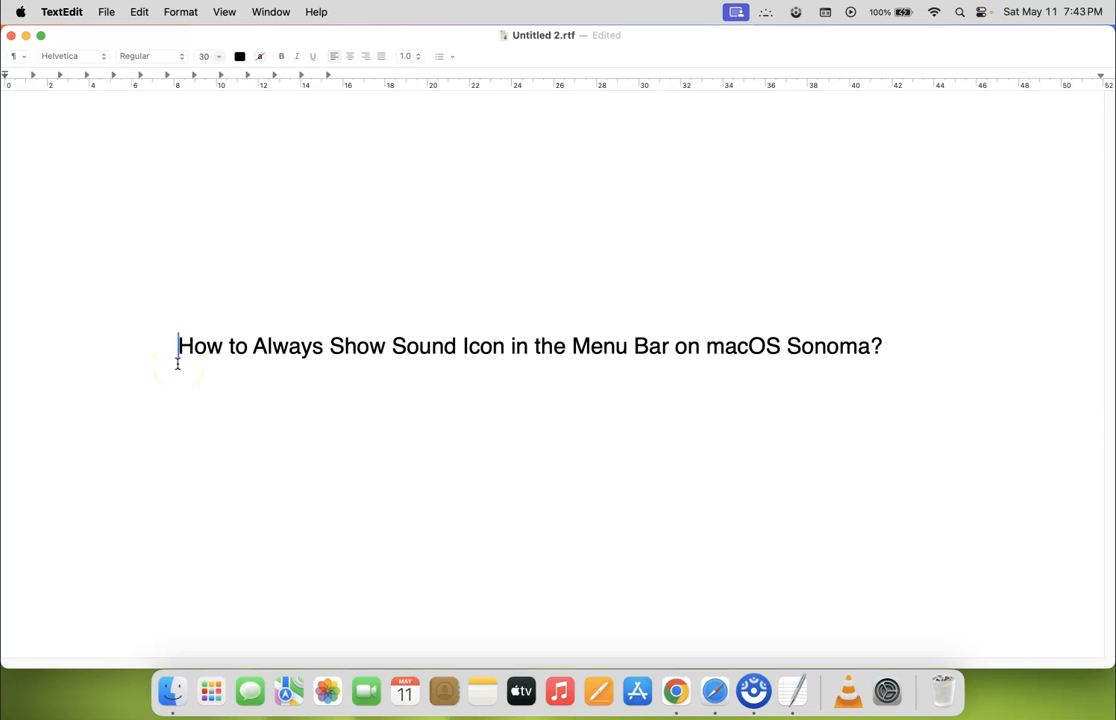
{"action": "mouse_move", "coordinate": [398, 356]}
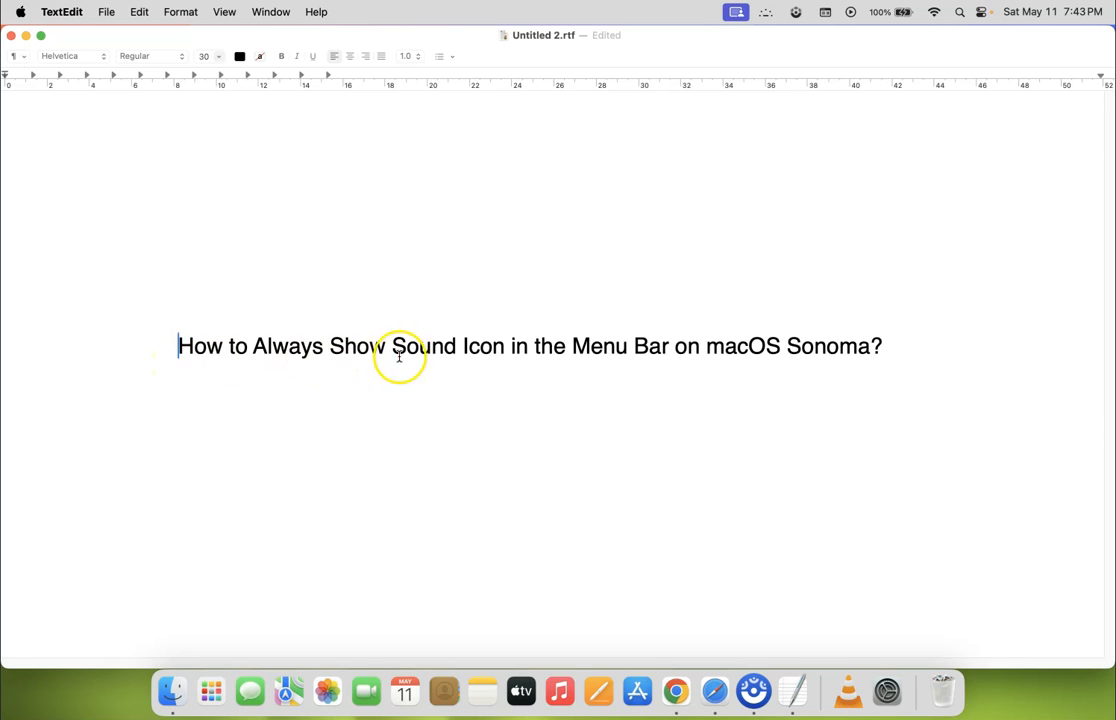
{"action": "mouse_move", "coordinate": [654, 356]}
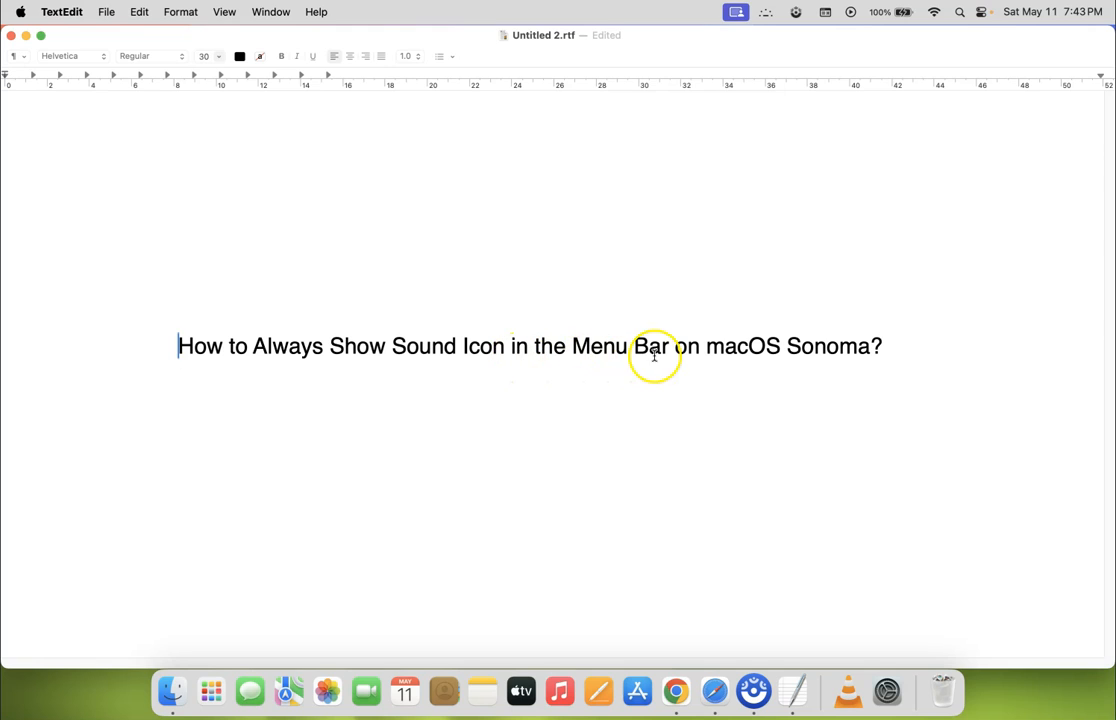
{"action": "mouse_move", "coordinate": [732, 366]}
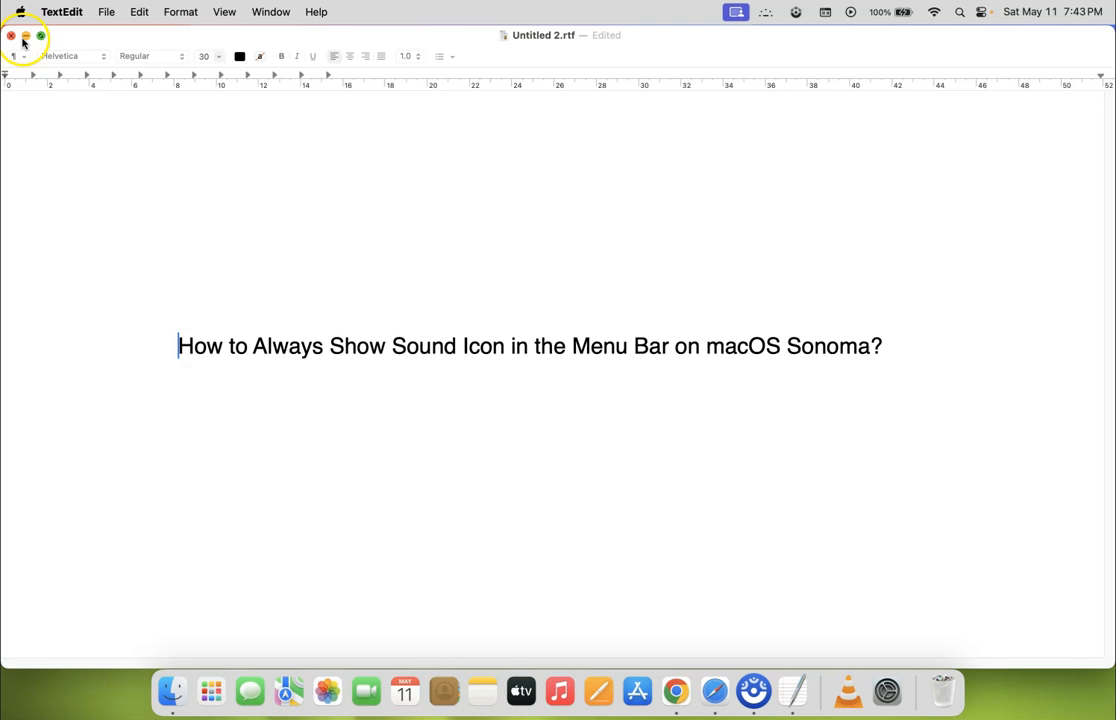
- Minimize the TextEdit window and launch System Settings from the Apple menu
{"action": "left_click", "coordinate": [24, 36]}
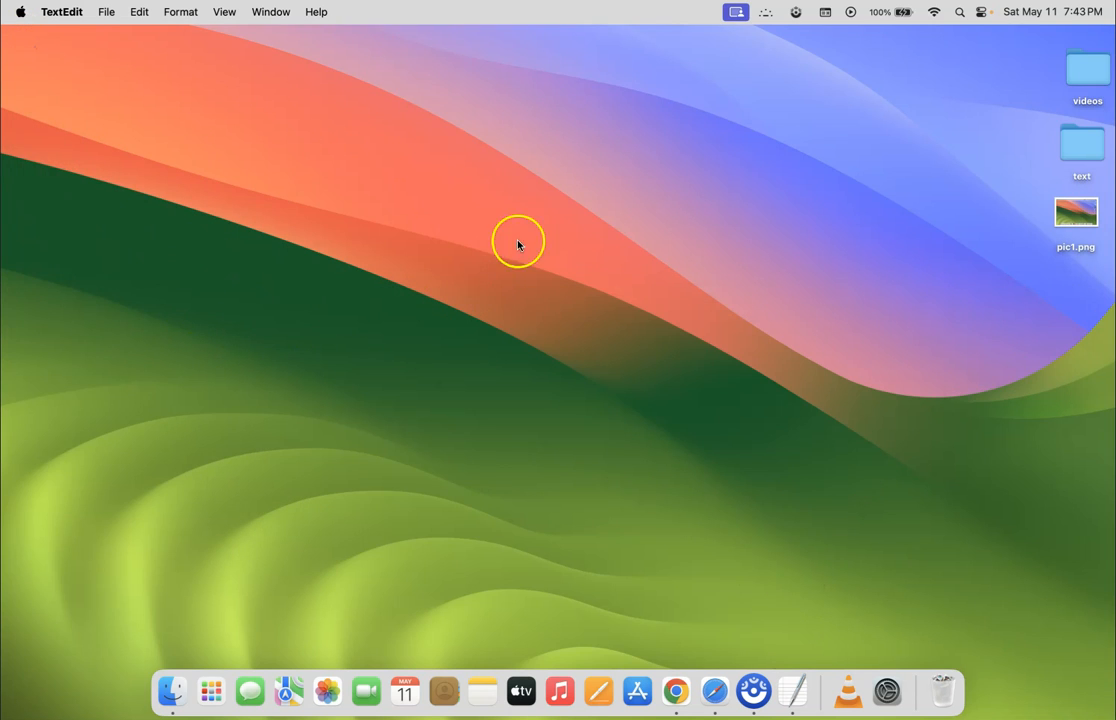
{"action": "mouse_move", "coordinate": [838, 14]}
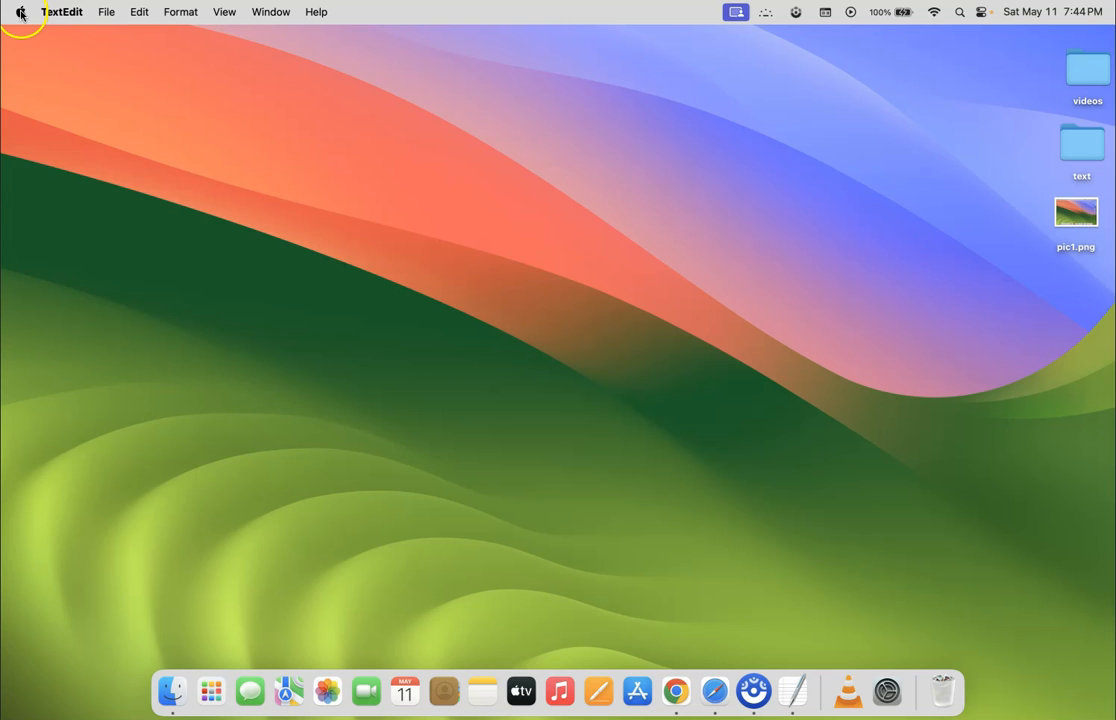
{"action": "left_click", "coordinate": [20, 12]}
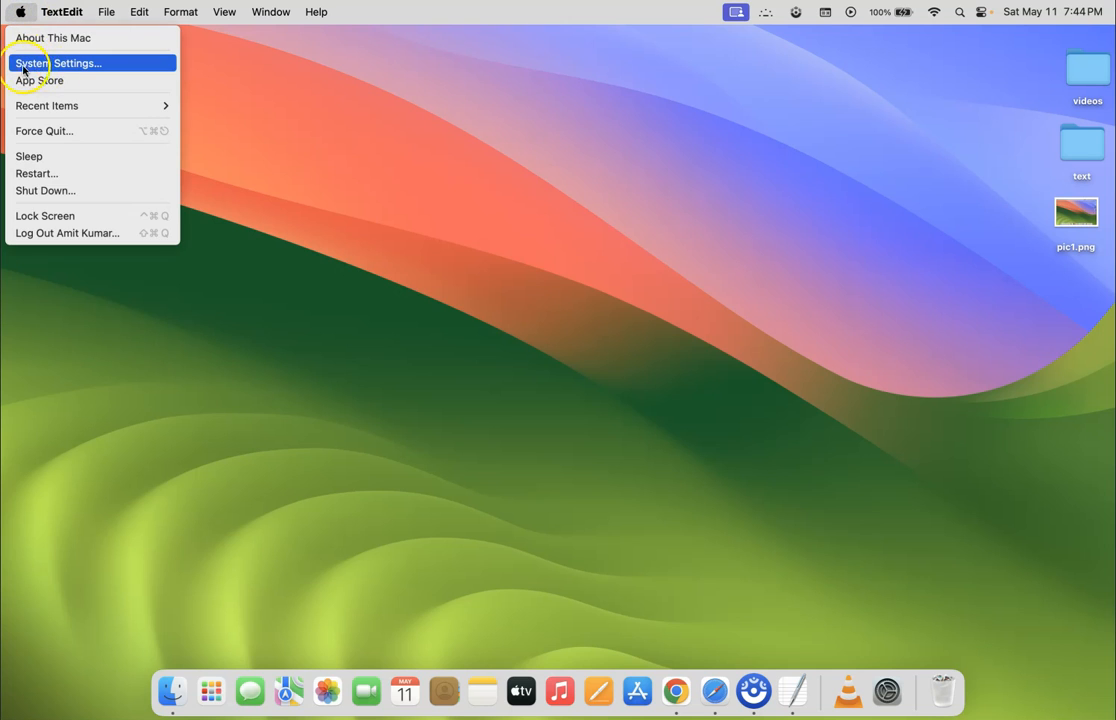
{"action": "left_click", "coordinate": [58, 62]}
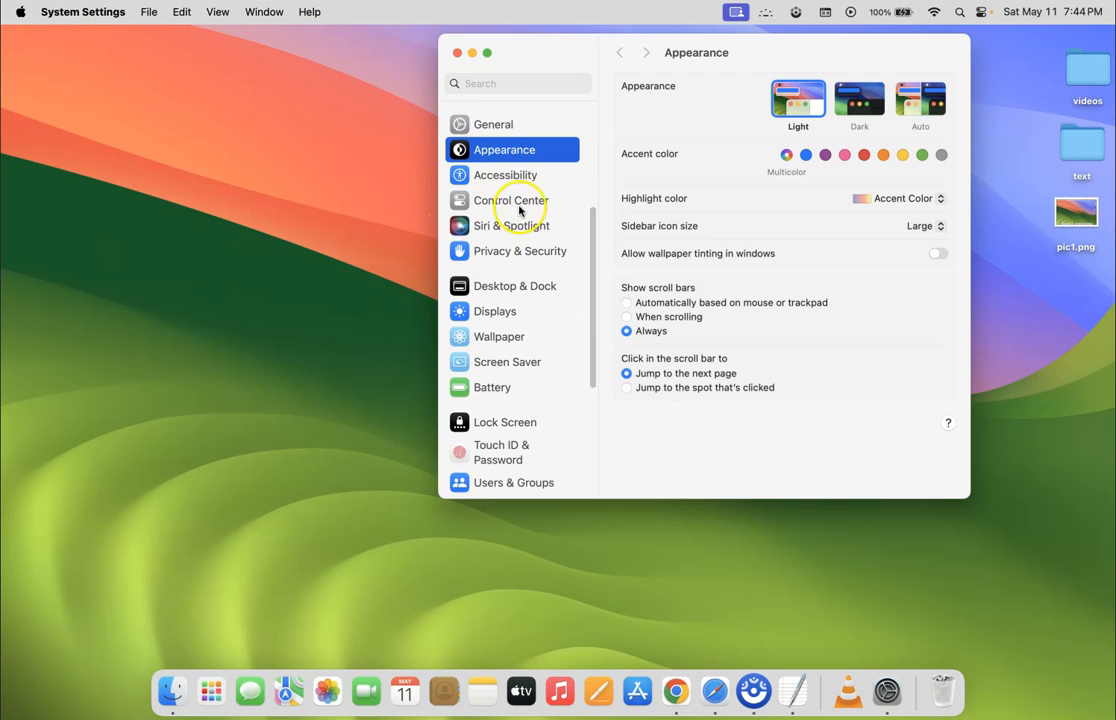
- Show the Control Center pane scrolled down to the Sound module row
{"action": "left_click", "coordinate": [512, 200]}
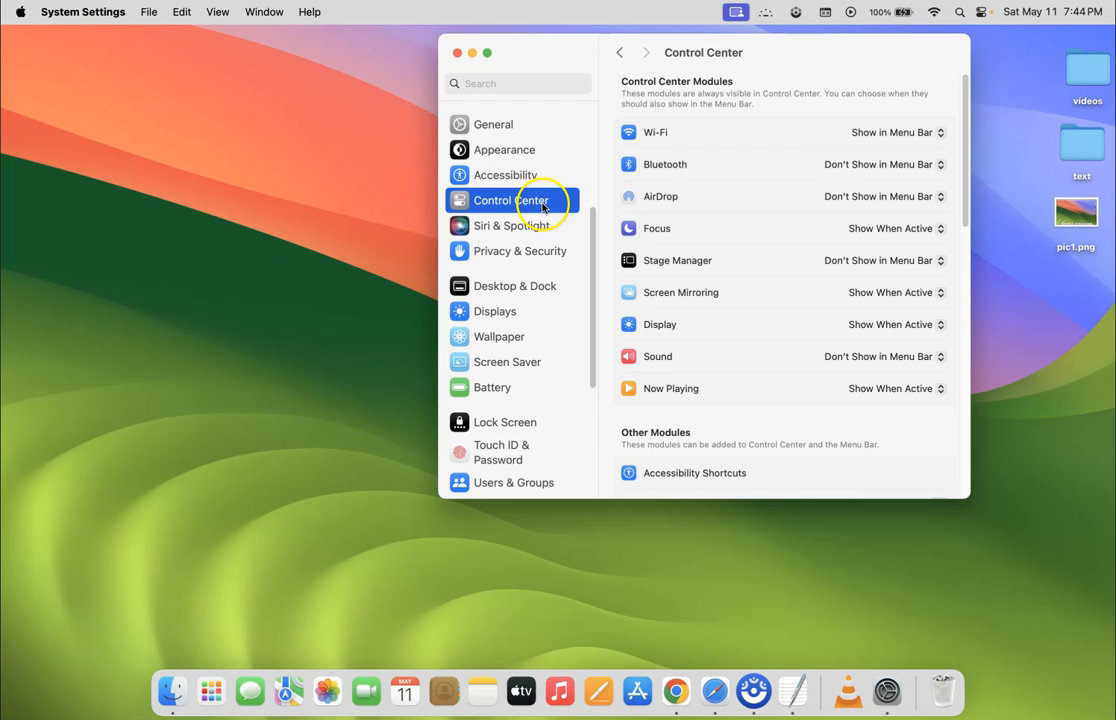
{"action": "mouse_move", "coordinate": [968, 184]}
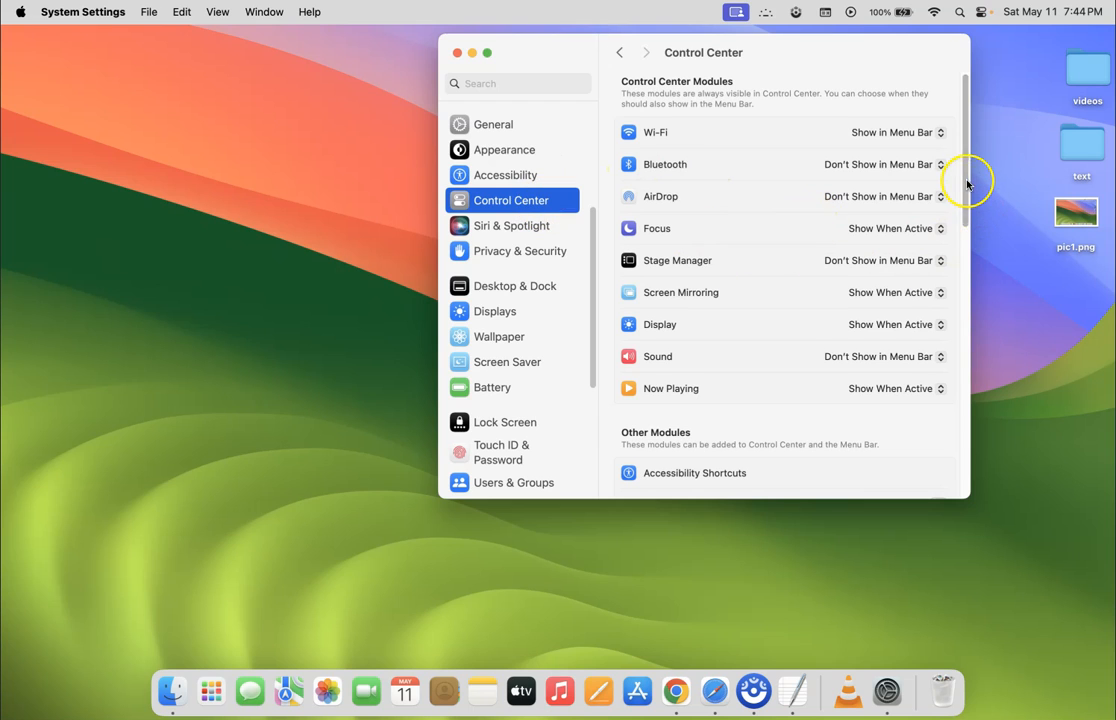
{"action": "scroll", "scroll_direction": "down", "scroll_amount": 3}
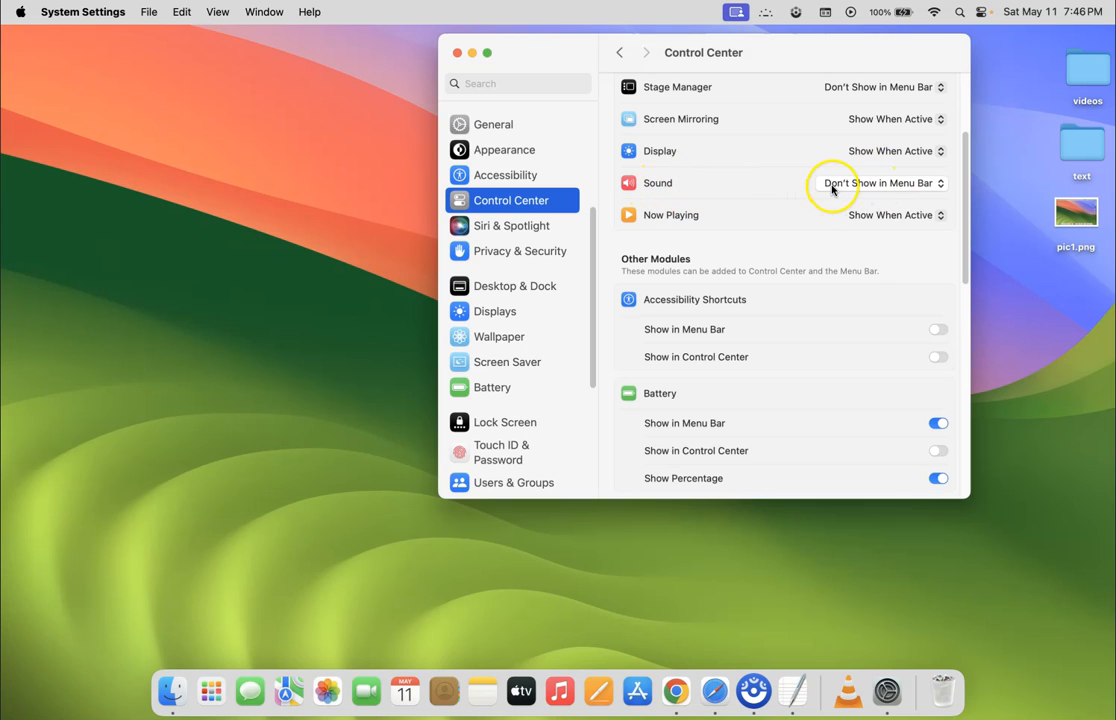
{"action": "mouse_move", "coordinate": [744, 204]}
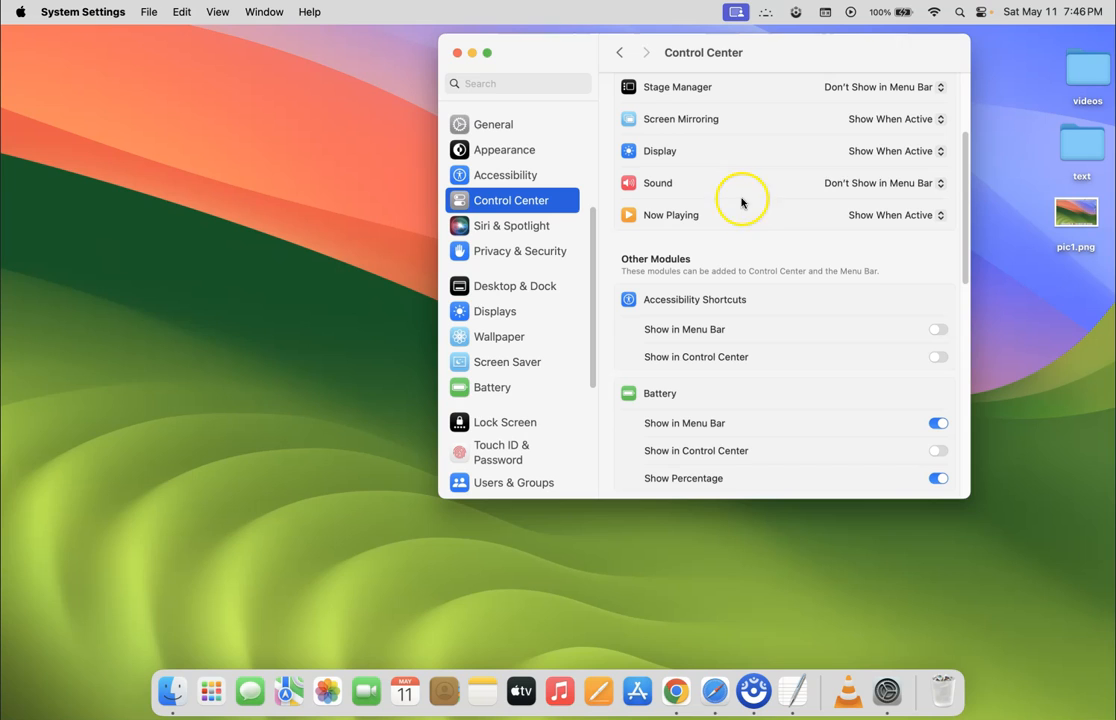
- Expand the Sound module's menu bar dropdown to list its show options
{"action": "left_click", "coordinate": [884, 182]}
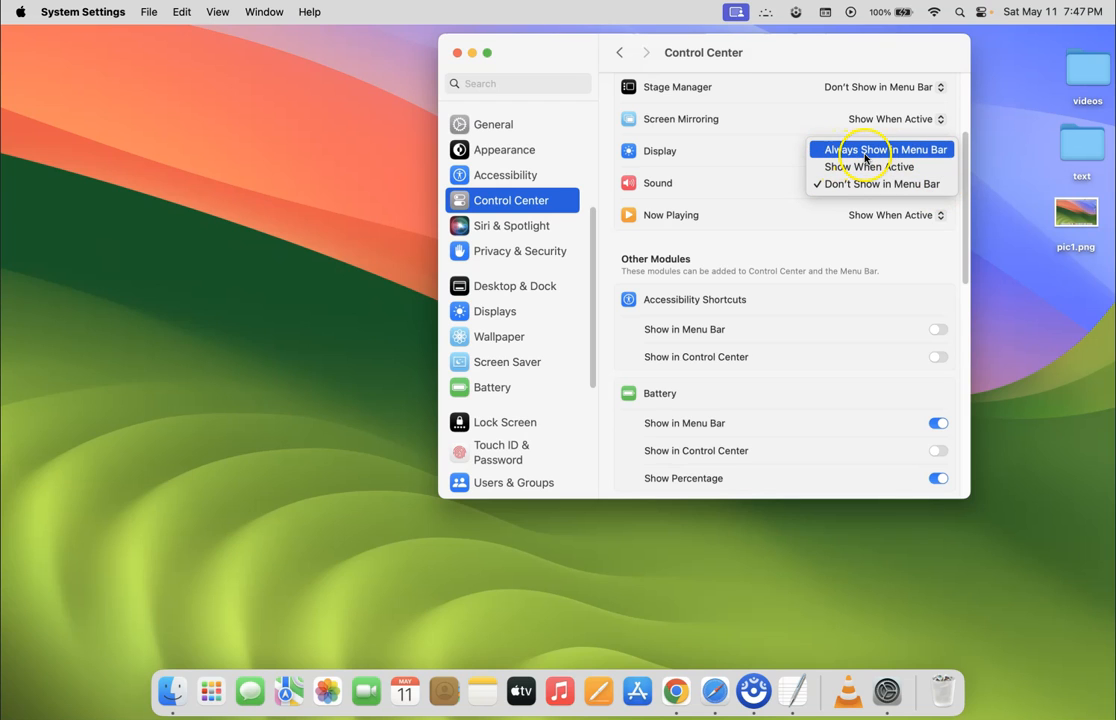
{"action": "mouse_move", "coordinate": [912, 148]}
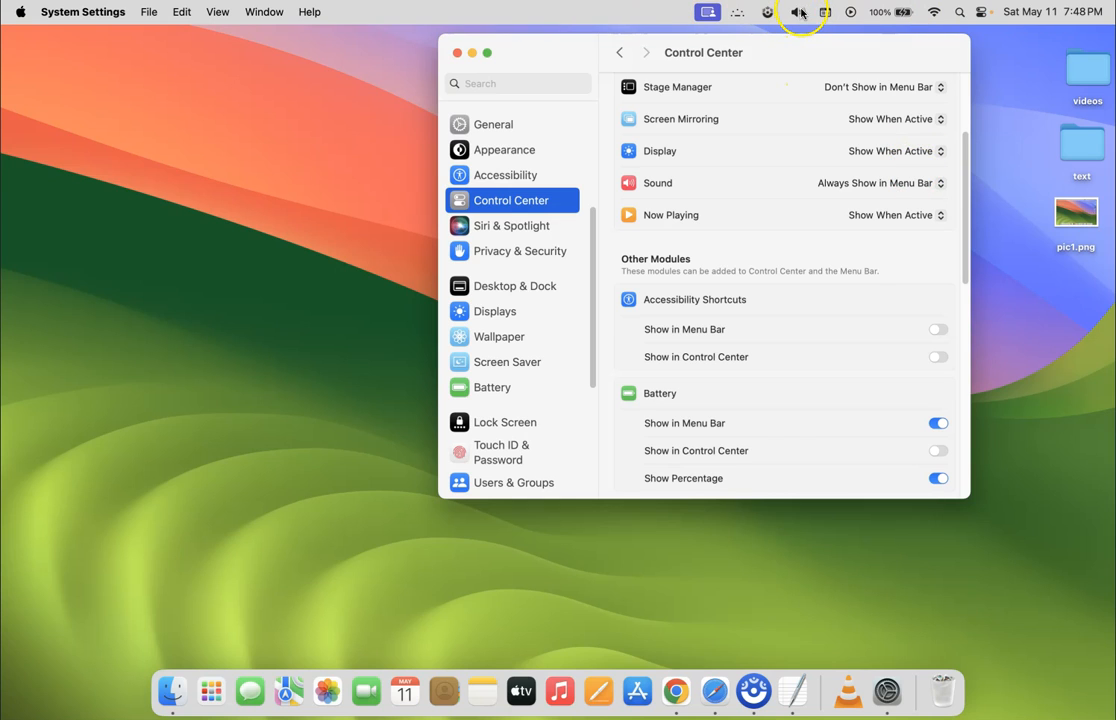
{"action": "left_click", "coordinate": [800, 12]}
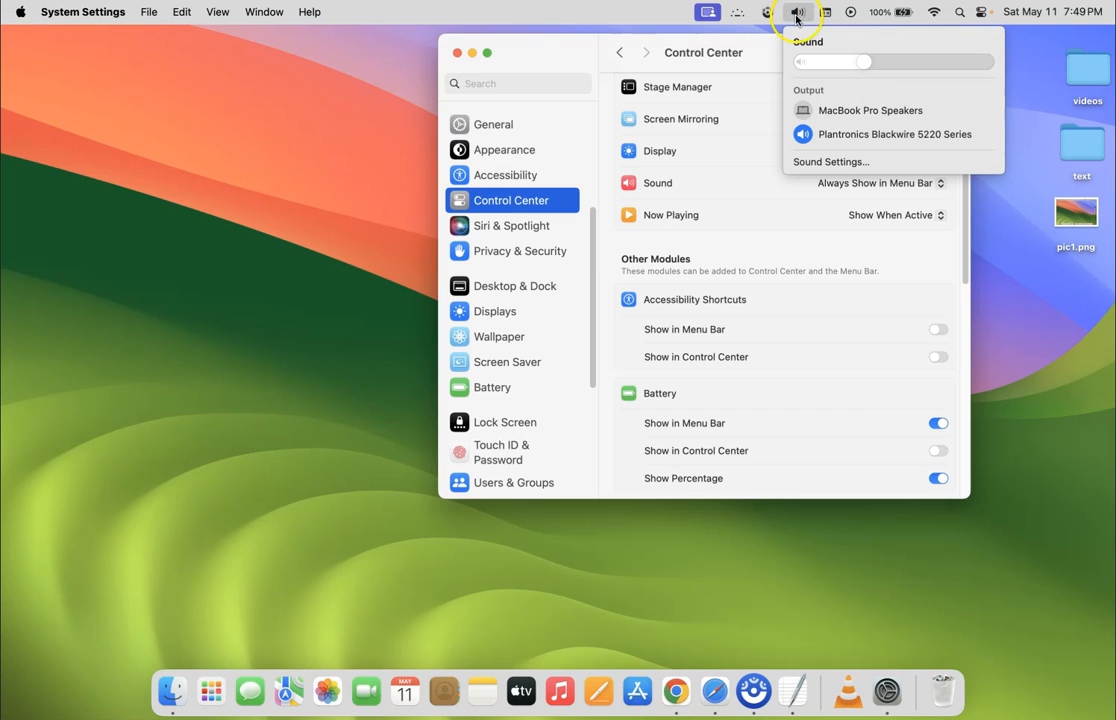
{"action": "mouse_move", "coordinate": [838, 76]}
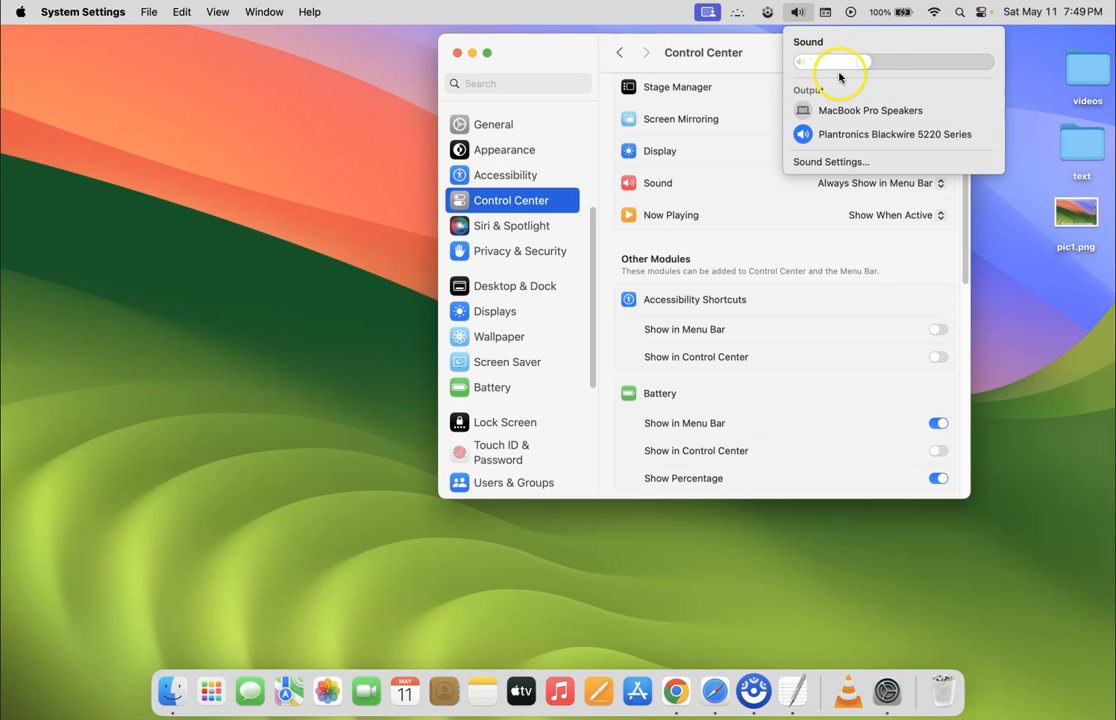
{"action": "left_click_drag", "start_coordinate": [836, 62], "coordinate": [850, 62]}
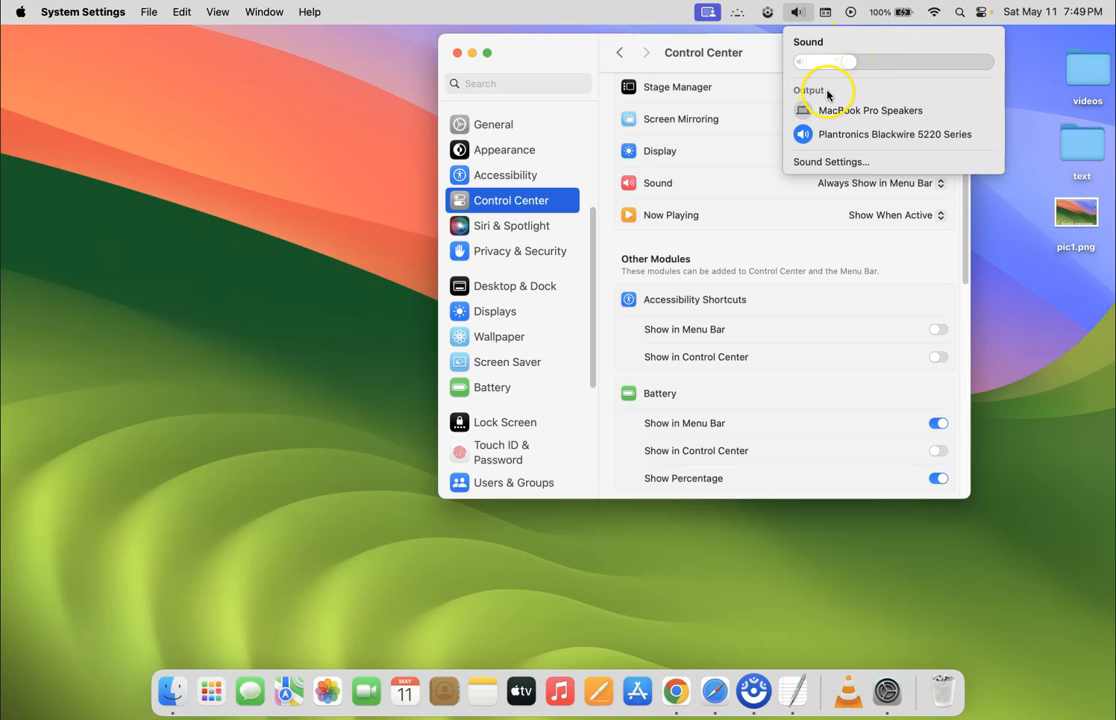
{"action": "mouse_move", "coordinate": [830, 160]}
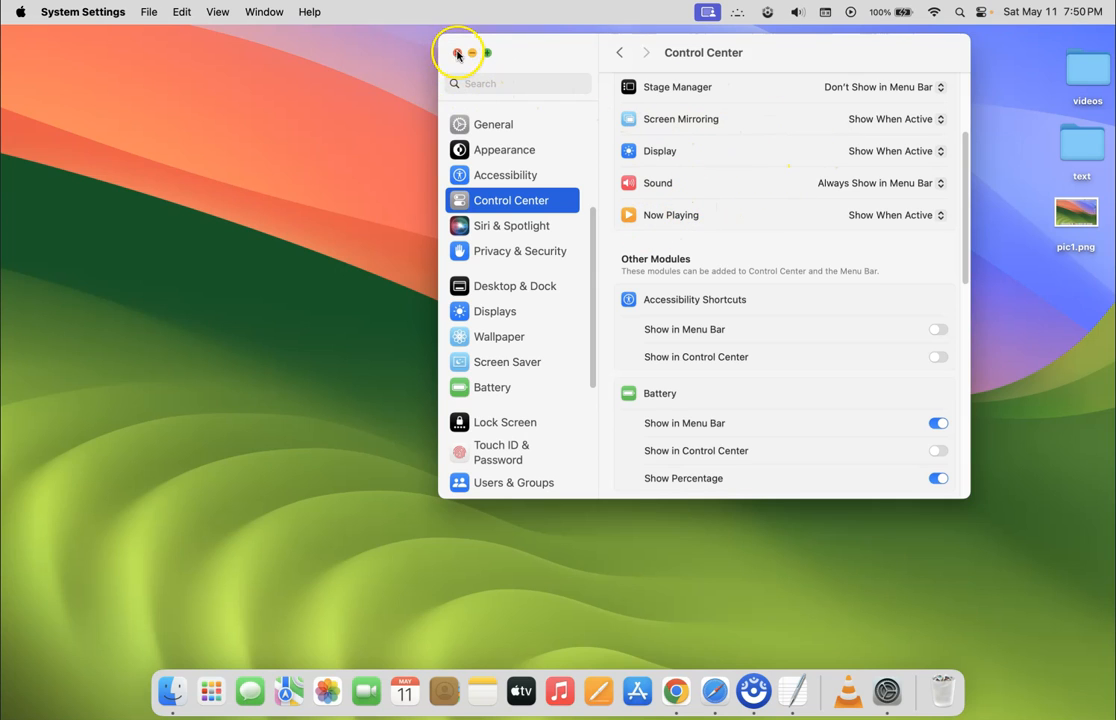
- Close System Settings and return to the TextEdit document
{"action": "left_click", "coordinate": [460, 52]}
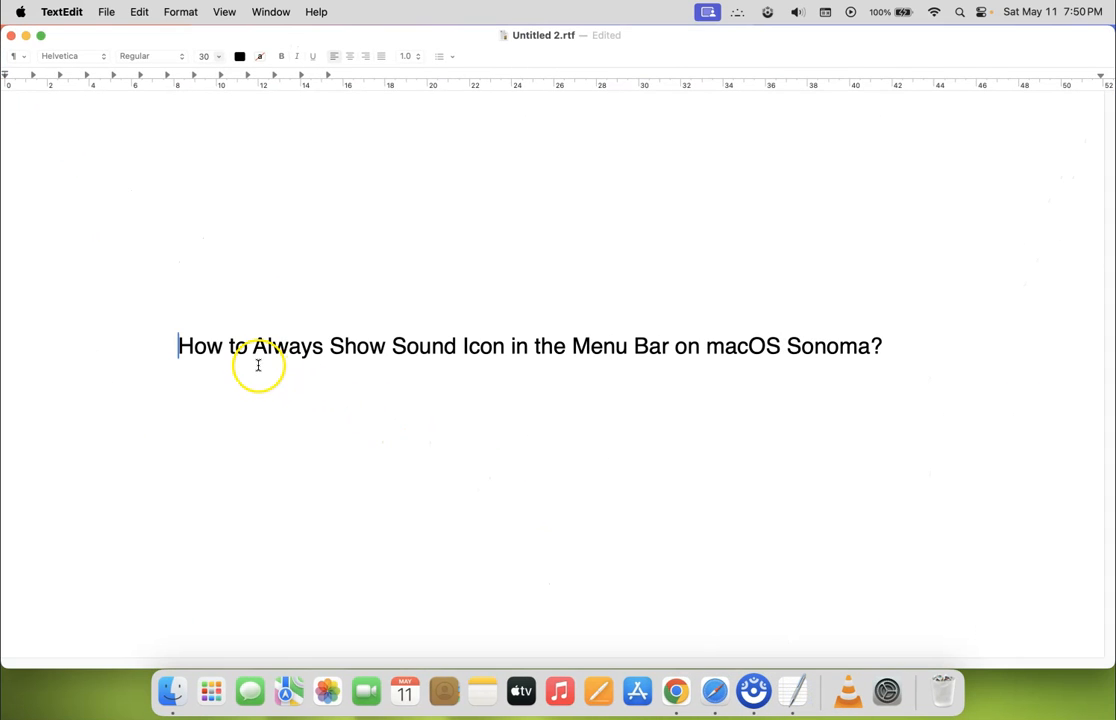
{"action": "mouse_move", "coordinate": [516, 358]}
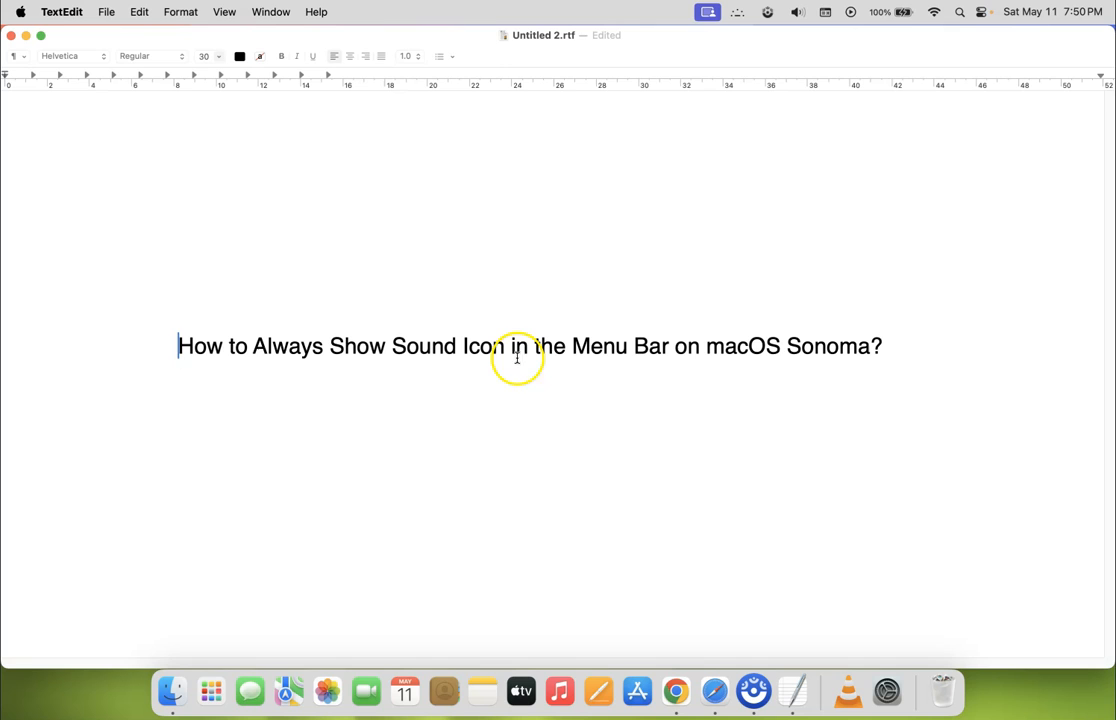
{"action": "mouse_move", "coordinate": [790, 352]}
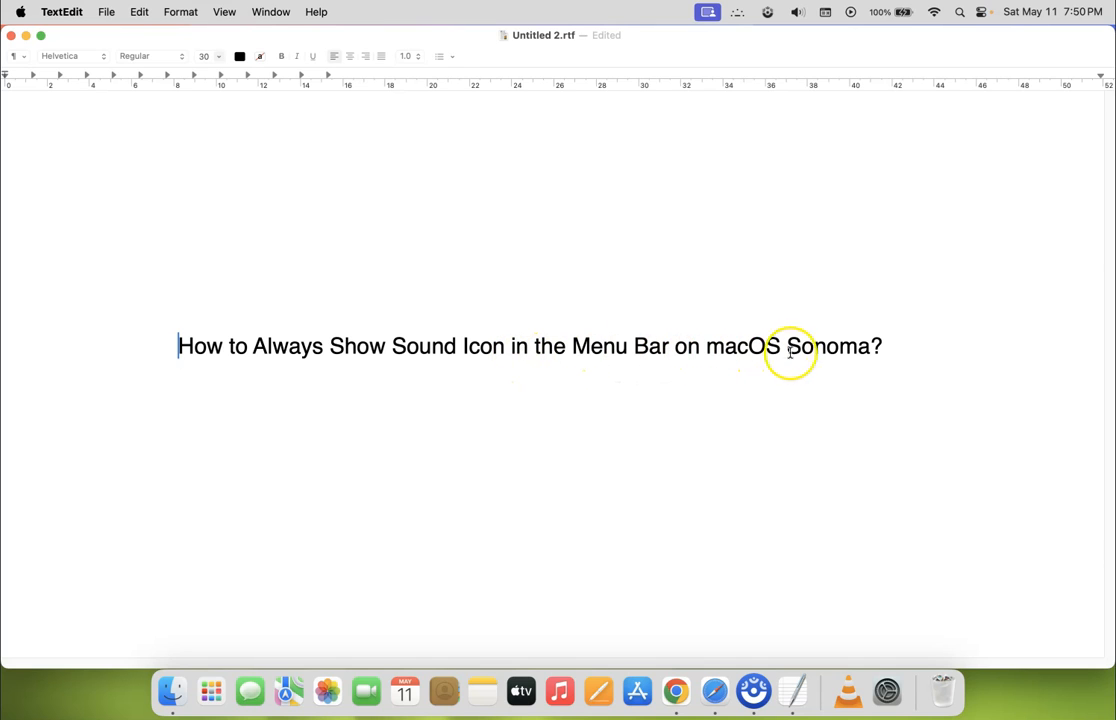
{"action": "mouse_move", "coordinate": [564, 374]}
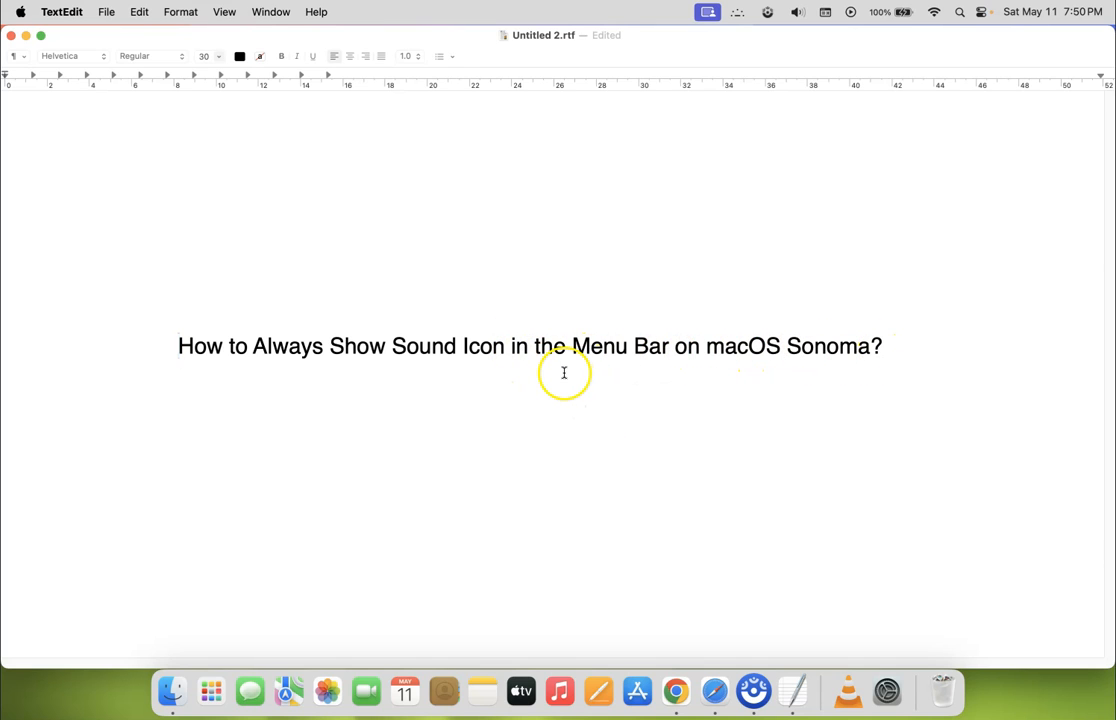